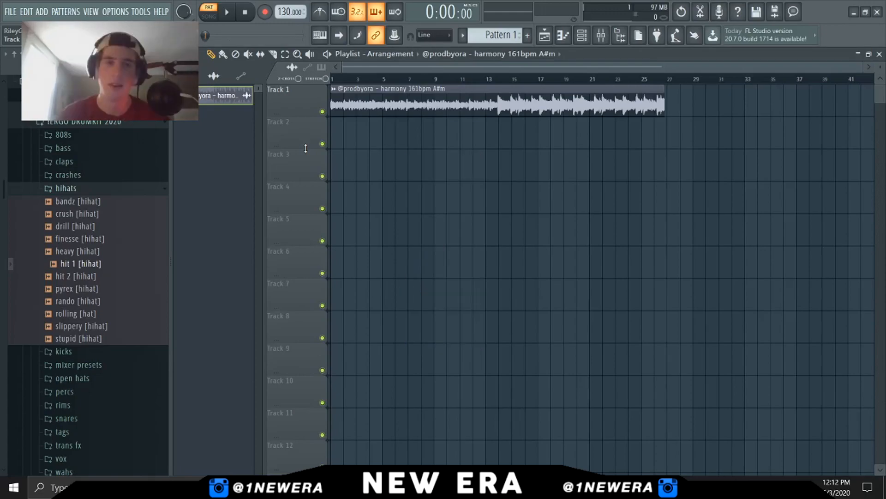
pyautogui.moveTo(317, 127)
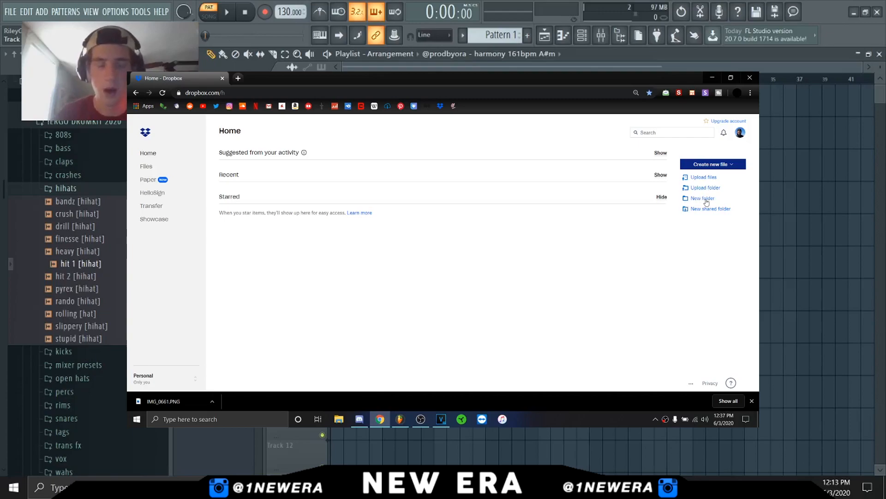
# - Create a Dropbox folder named 'loopsss' and close the browser to return to FL Studio
pyautogui.click(703, 198)
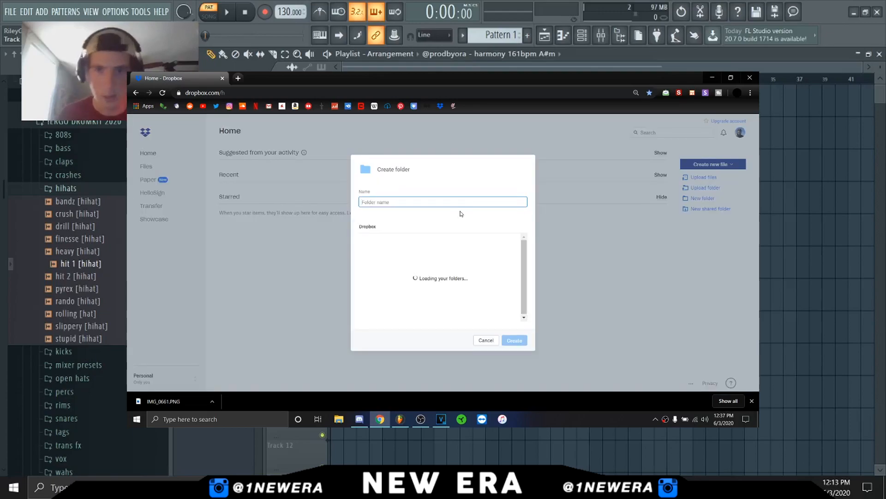
pyautogui.write('loopsss')
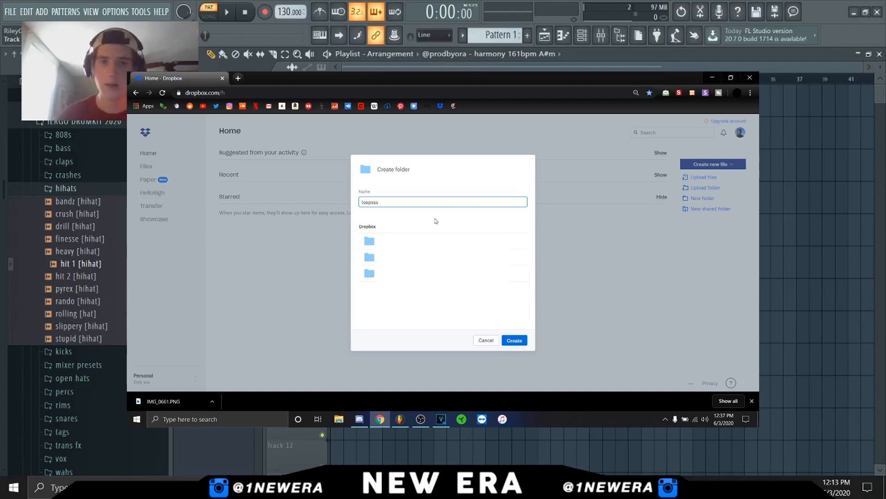
pyautogui.click(513, 340)
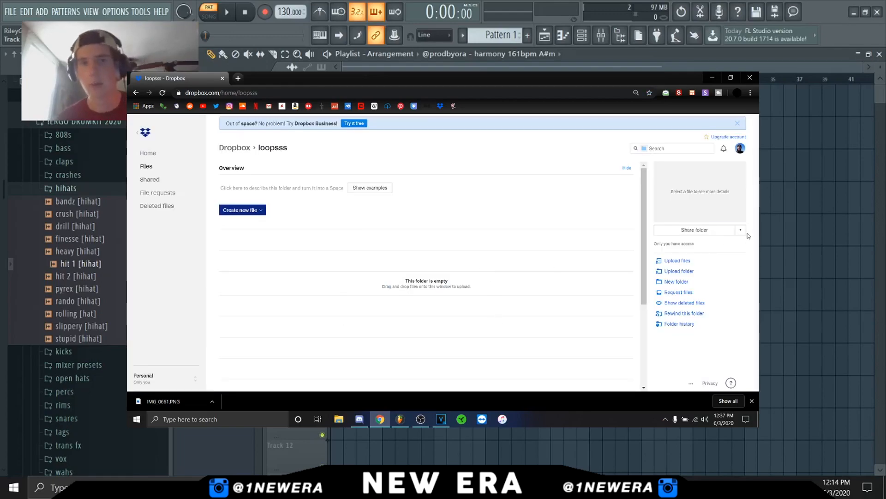
pyautogui.click(741, 230)
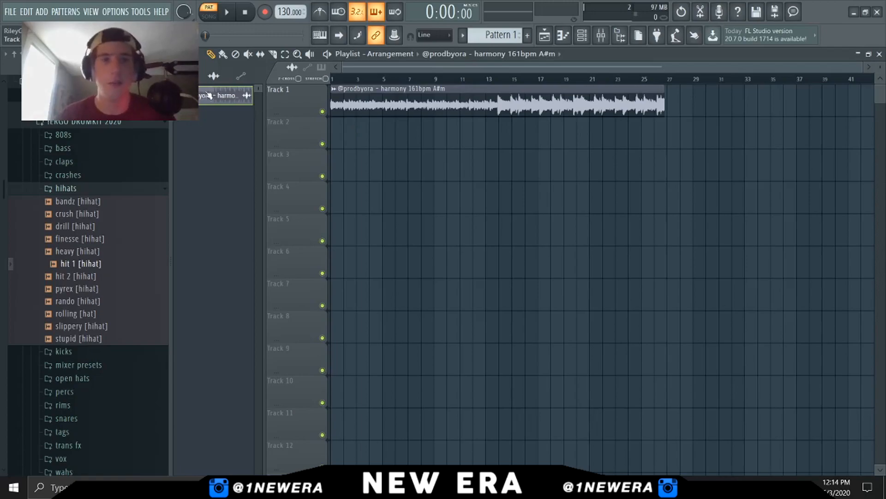
# - Switch the transport from PAT to SONG mode so the whole arrangement plays
pyautogui.click(244, 12)
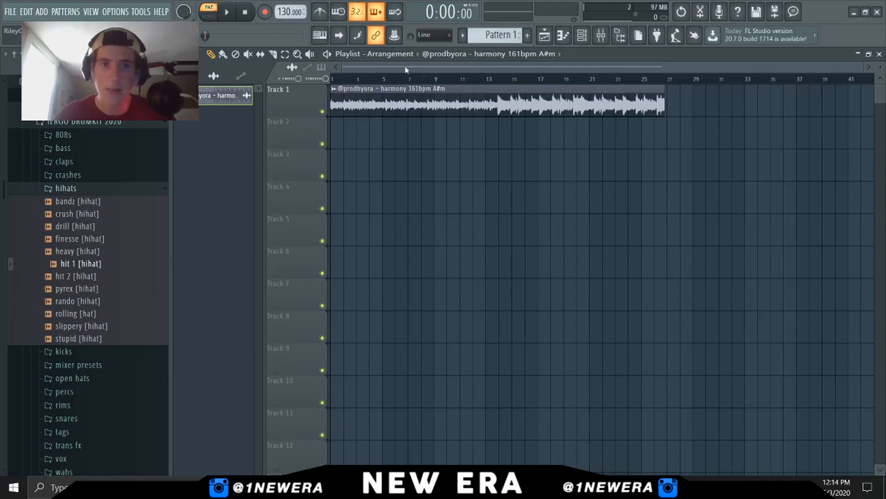
pyautogui.click(209, 16)
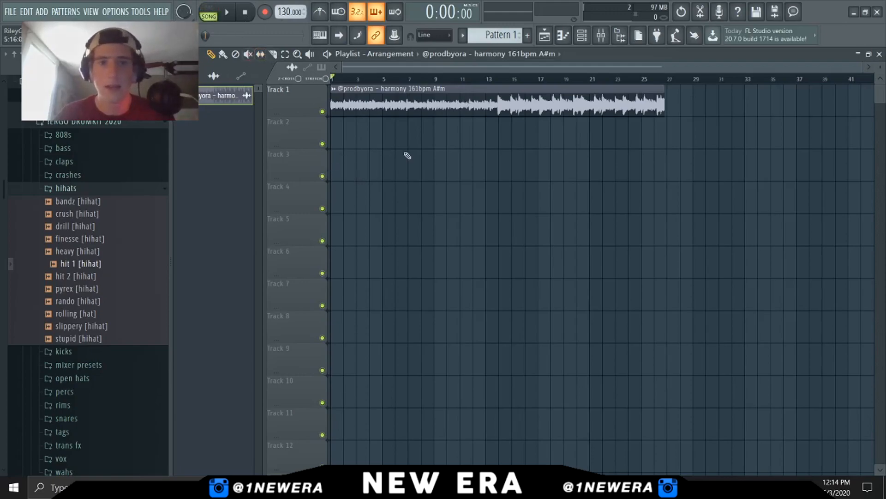
pyautogui.moveTo(688, 323)
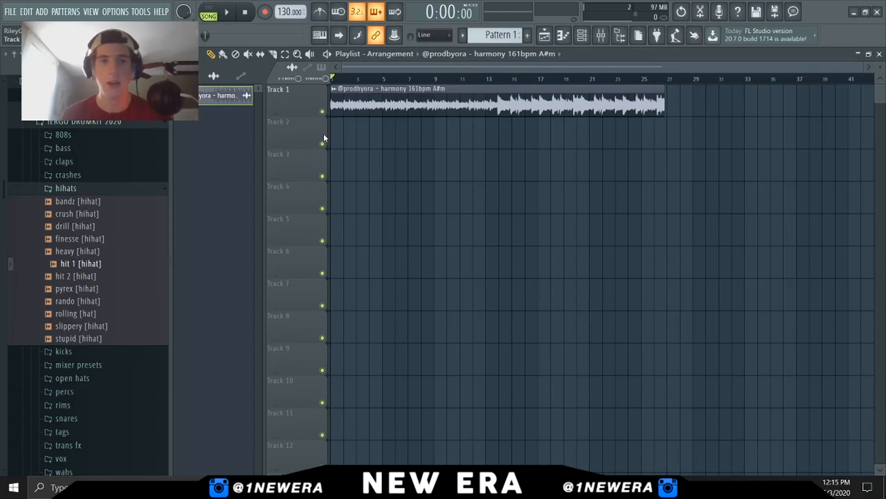
pyautogui.moveTo(472, 111)
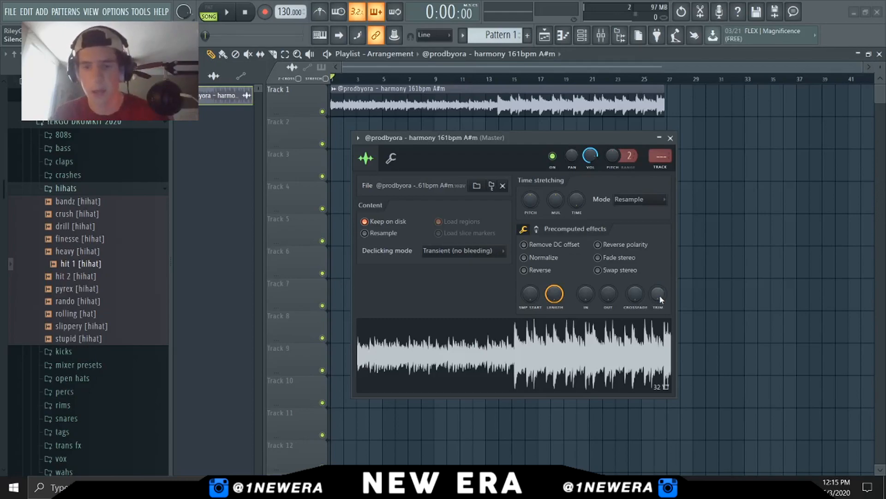
# - Enable Trim on the harmony sample and close its channel settings
pyautogui.click(657, 295)
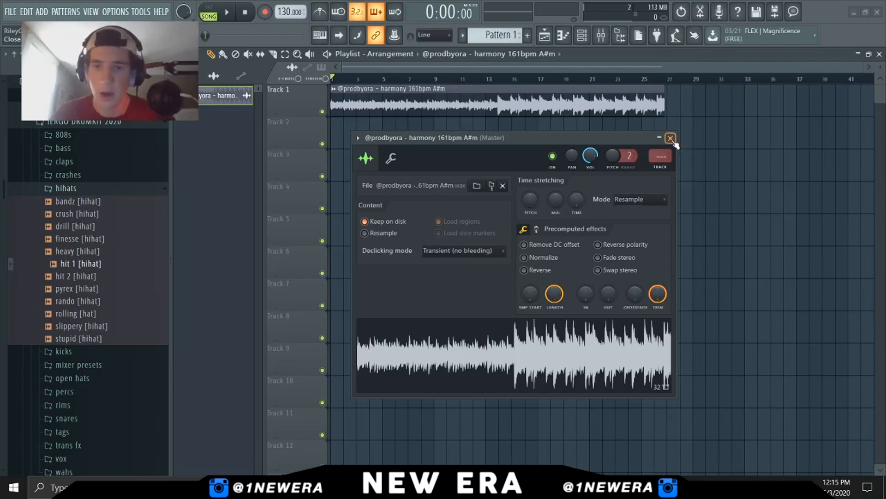
pyautogui.click(671, 138)
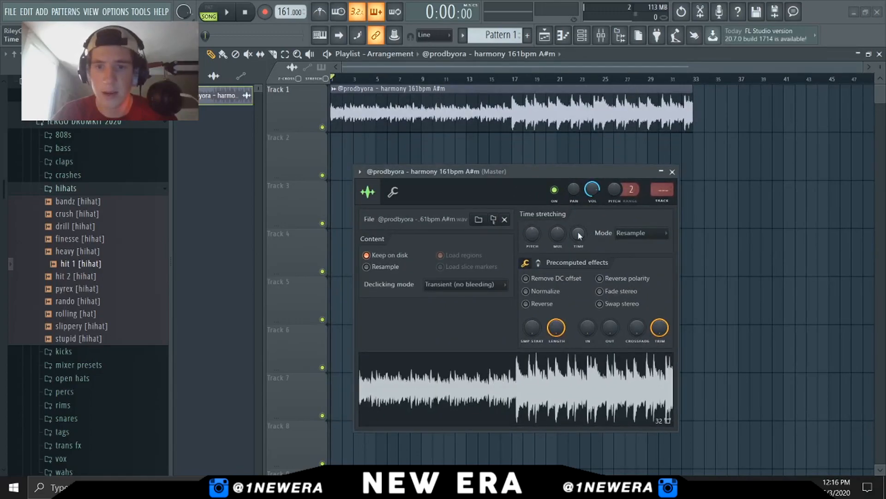
# - Stretch the harmony loop to 32:00 with Auto mode, then play and stop the song
pyautogui.moveTo(578, 233); pyautogui.dragTo(580, 229)
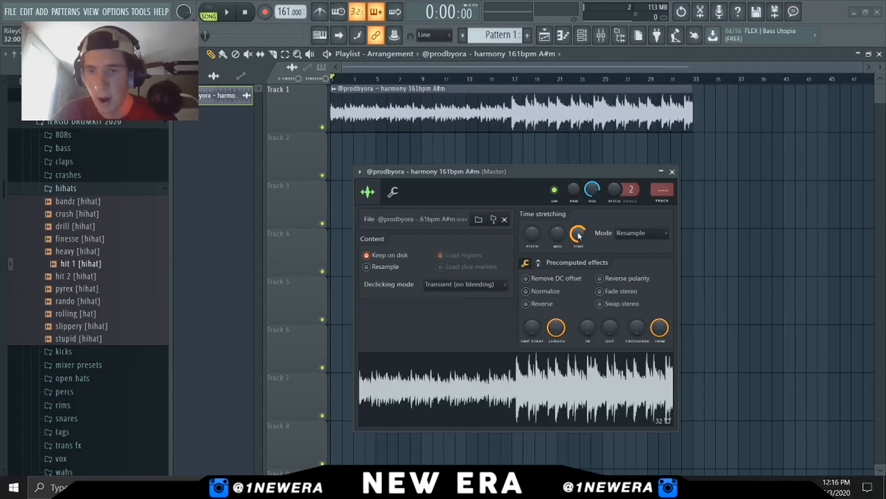
pyautogui.rightClick(579, 232)
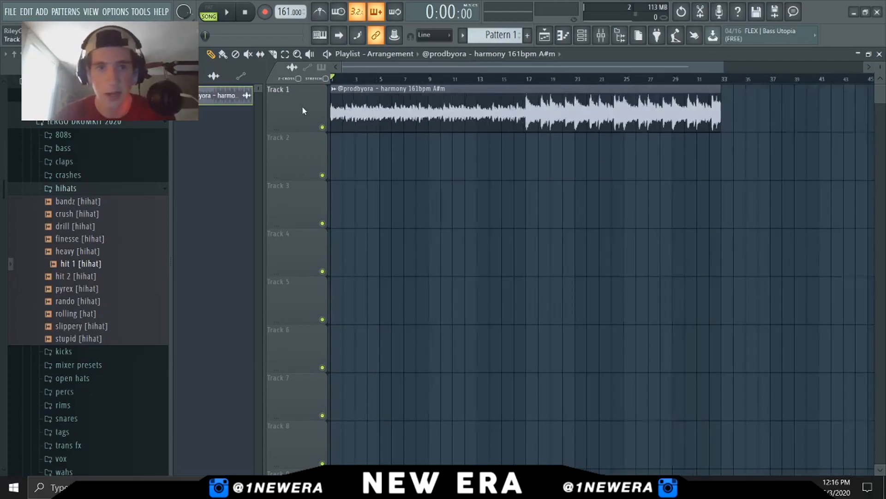
pyautogui.click(226, 11)
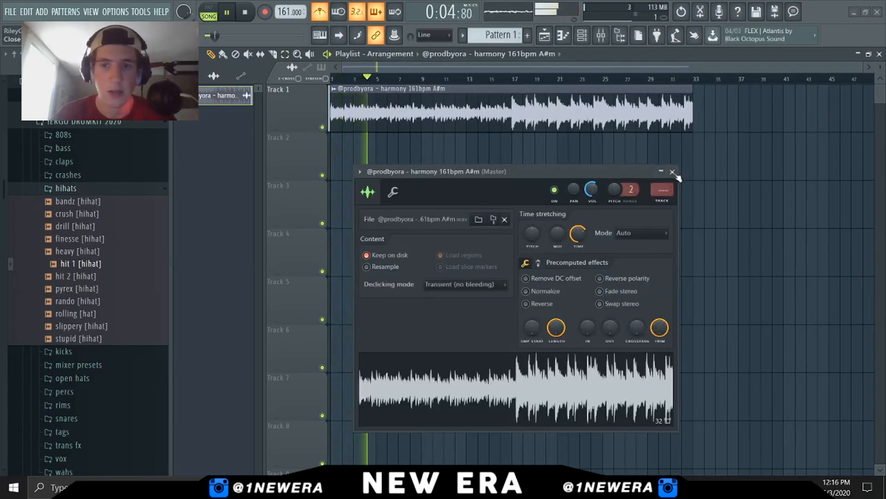
pyautogui.click(673, 171)
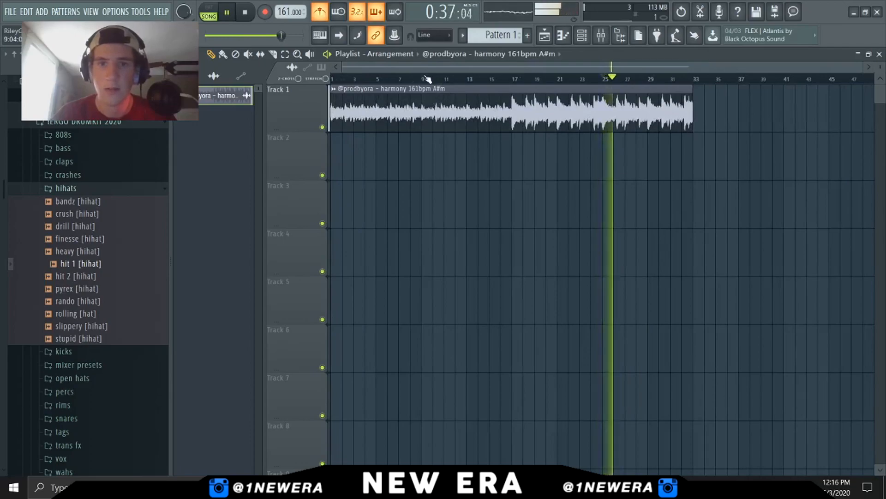
pyautogui.click(245, 11)
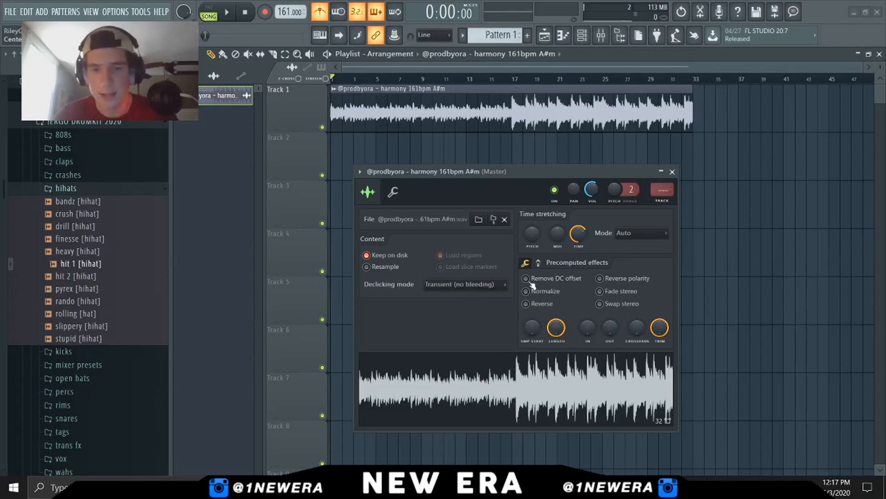
# - Review the harmony loop's precomputed effects and volume, then close its settings window
pyautogui.click(525, 290)
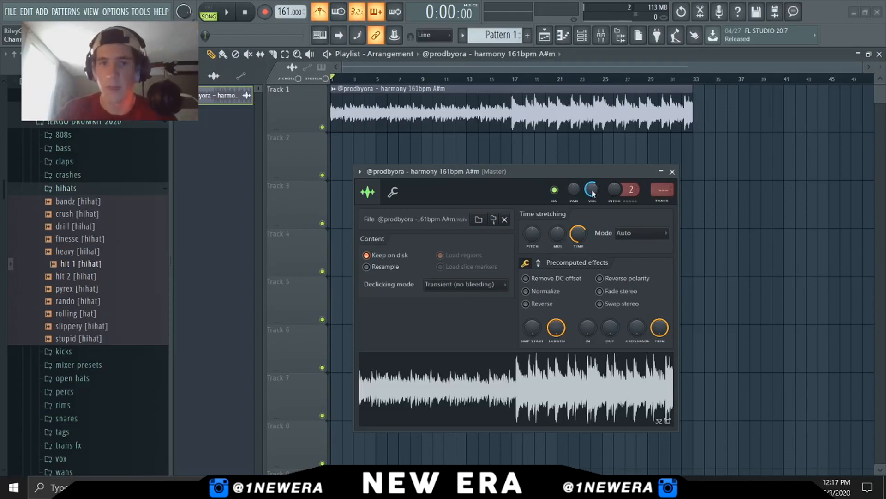
pyautogui.click(673, 172)
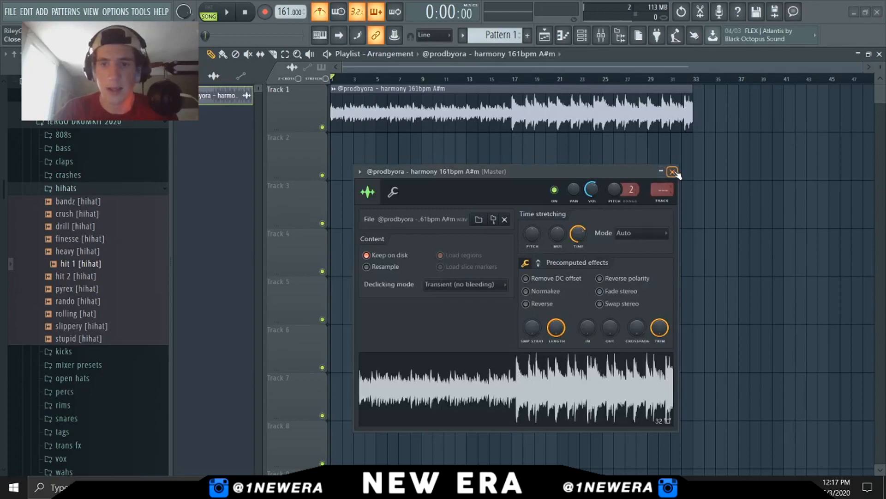
pyautogui.click(673, 172)
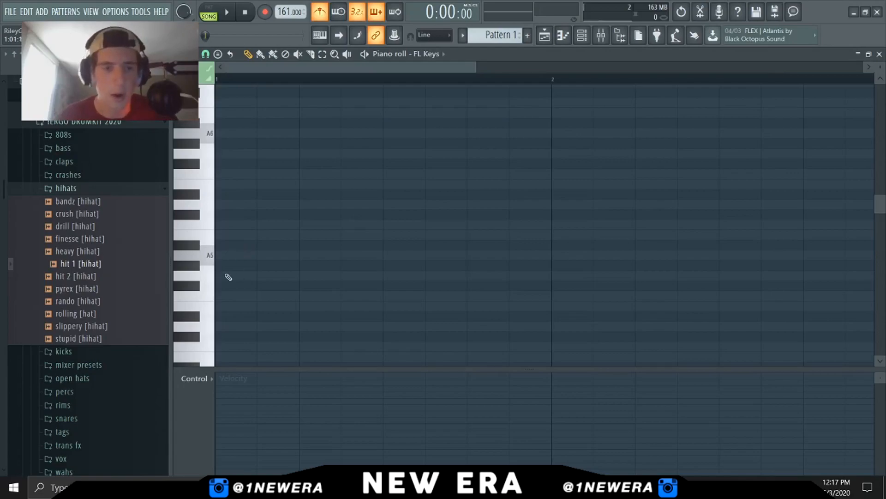
pyautogui.moveTo(228, 275)
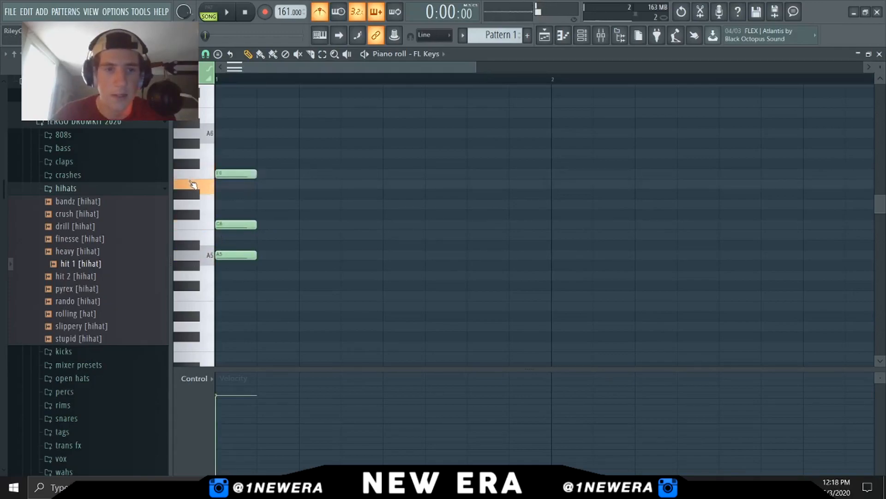
# - Scroll the FL Keys piano roll and clear the sketched test chord
pyautogui.scroll(-3)
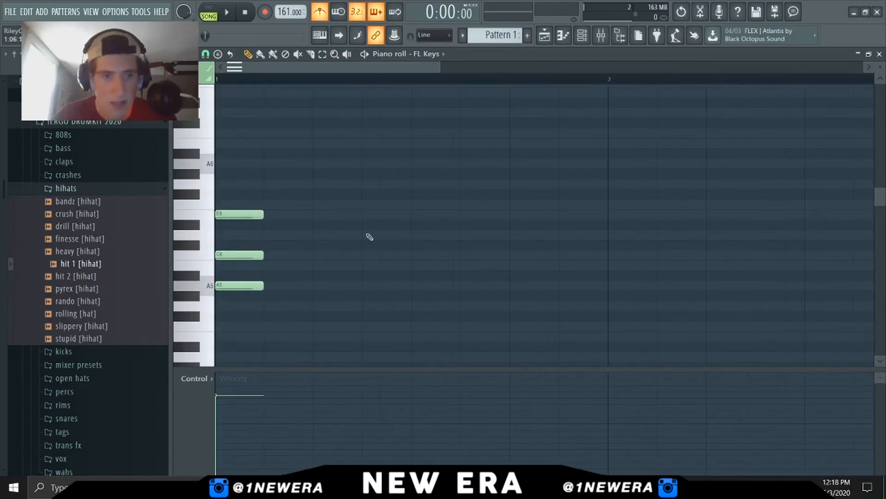
pyautogui.click(388, 327)
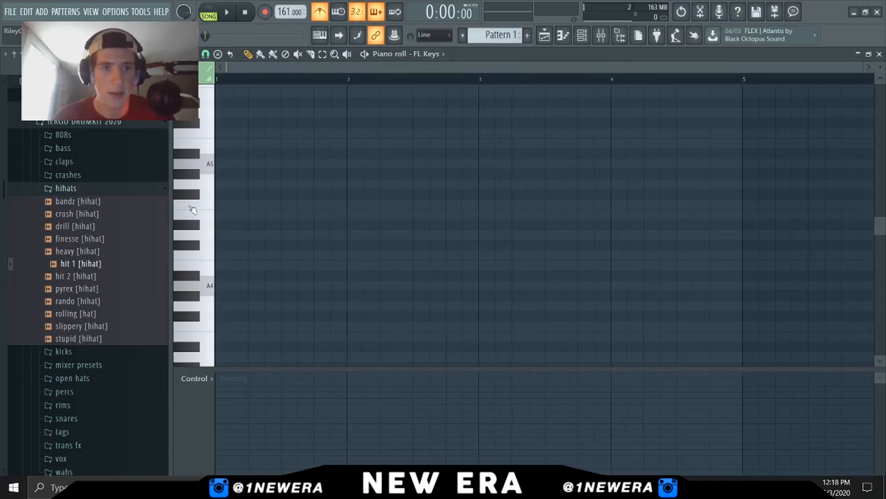
# - Draw three triads across bar 1 in the FL Keys piano roll, then play and stop them
pyautogui.click(232, 204)
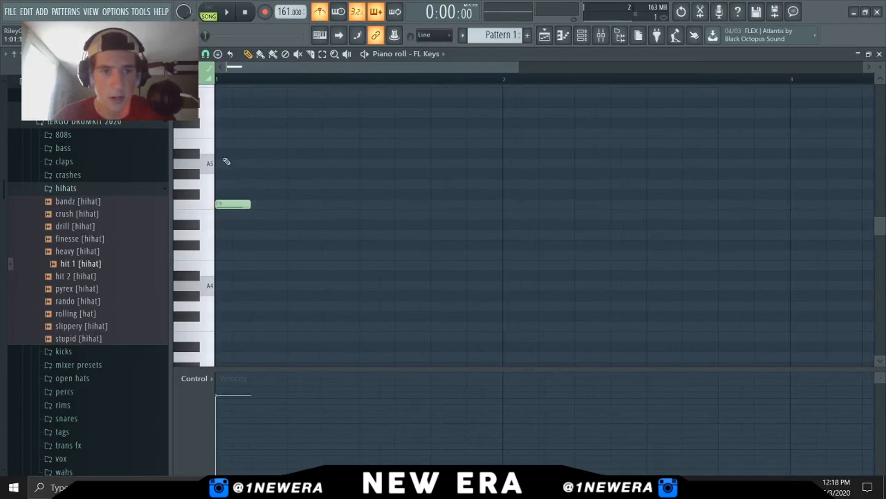
pyautogui.click(341, 184)
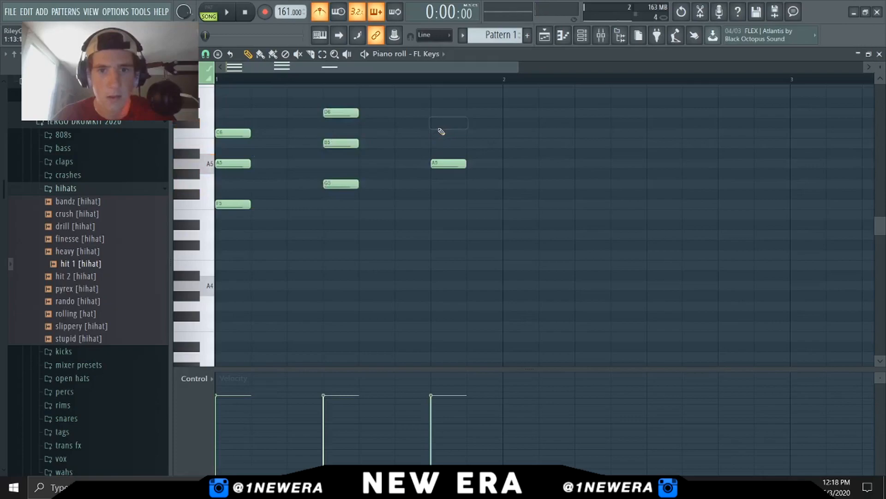
pyautogui.click(227, 11)
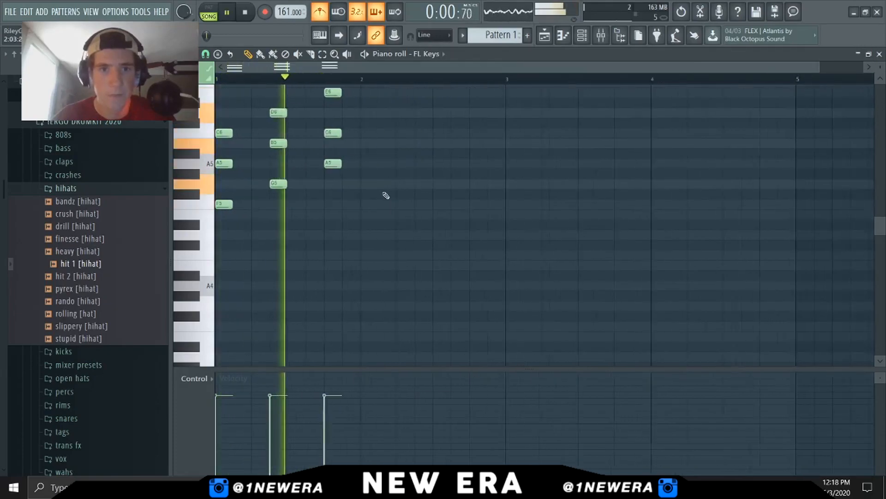
pyautogui.click(227, 12)
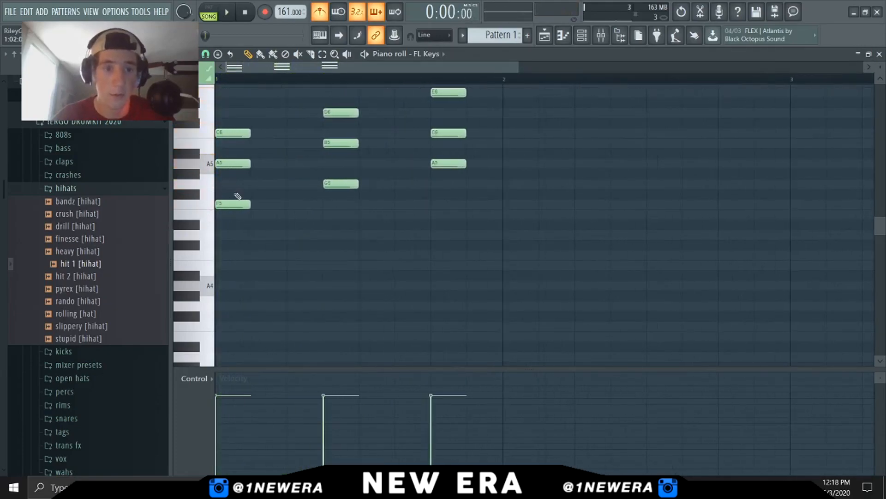
pyautogui.moveTo(284, 272)
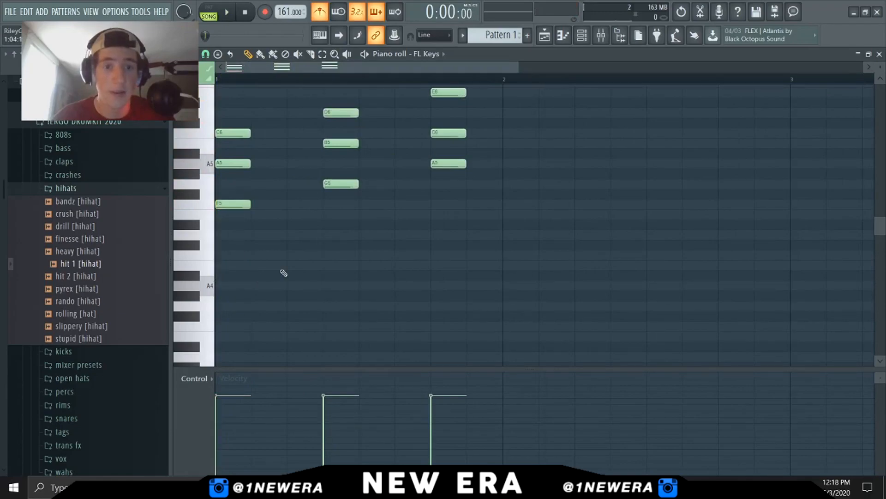
pyautogui.moveTo(262, 181)
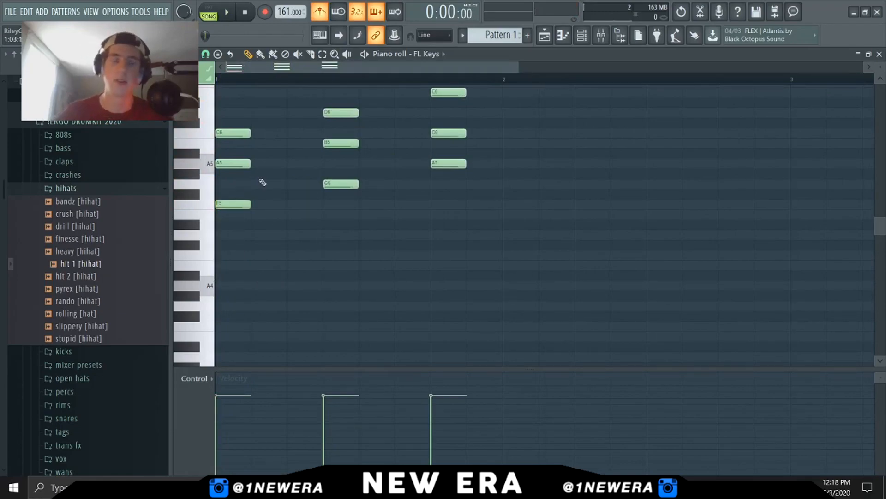